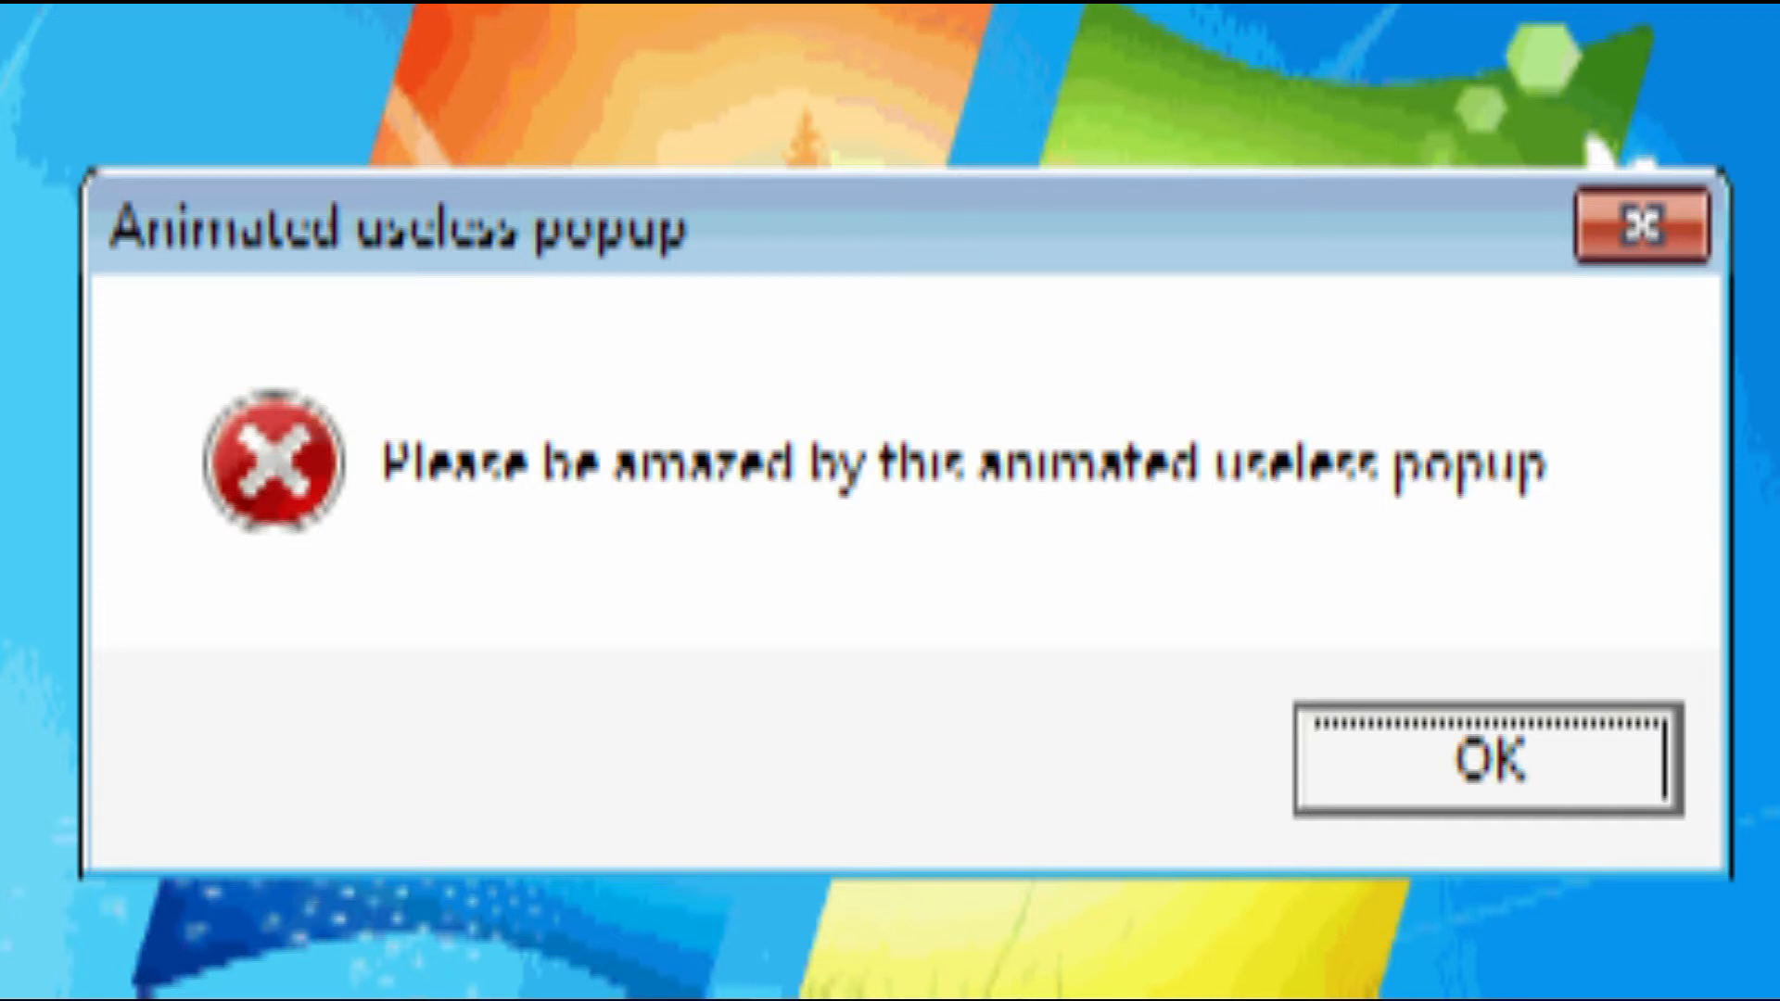
Dismiss the popup message on the Windows 8 desktop.
click(1484, 767)
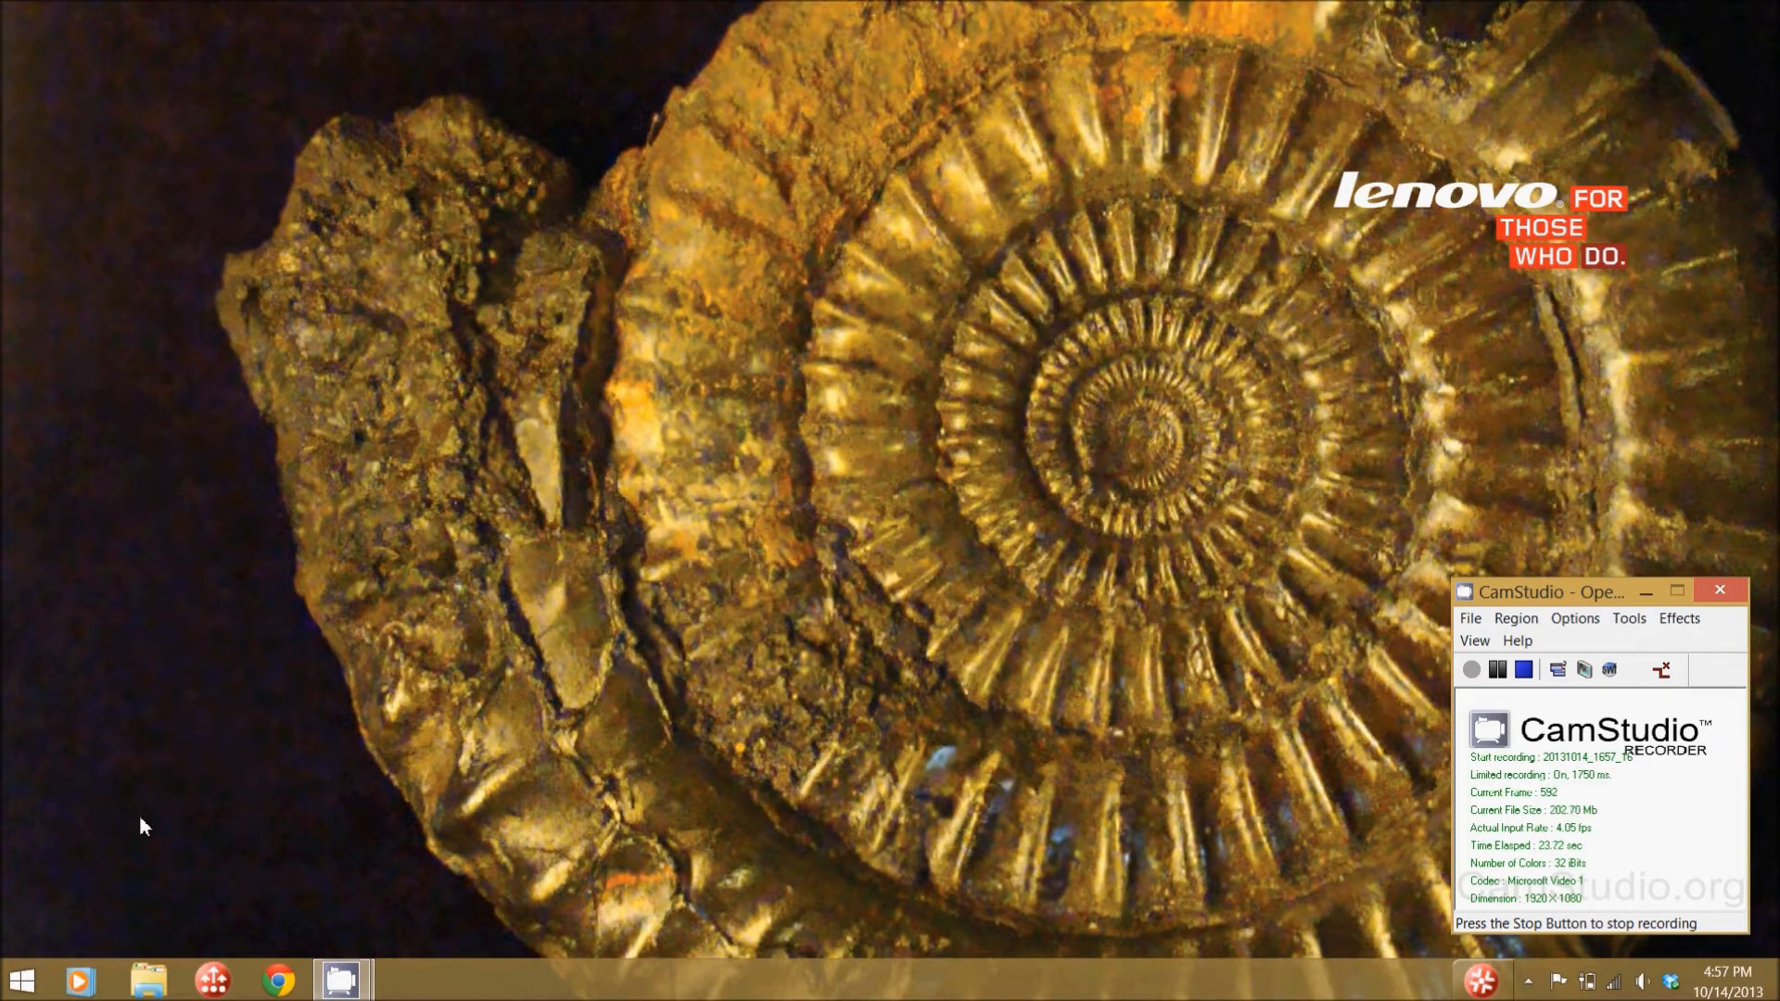
Open the Run dialog and enter 'msconfig' to launch System Configuration.
click(25, 979)
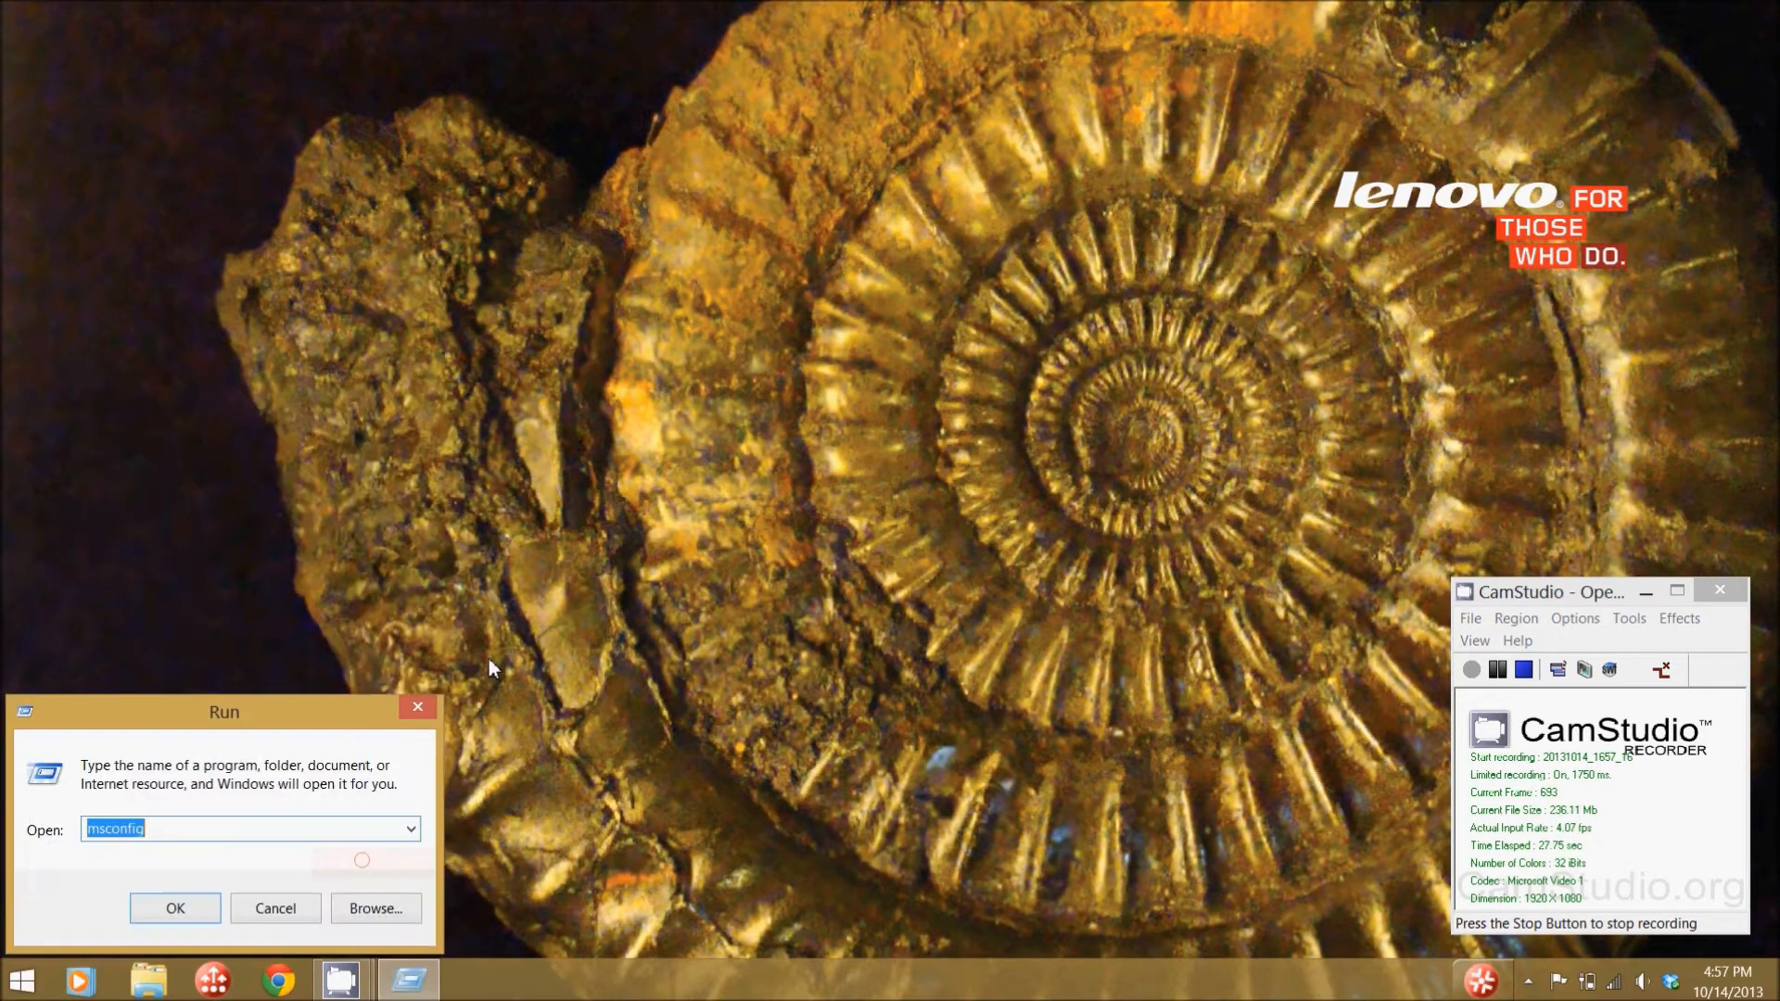
mouse_move(543, 626)
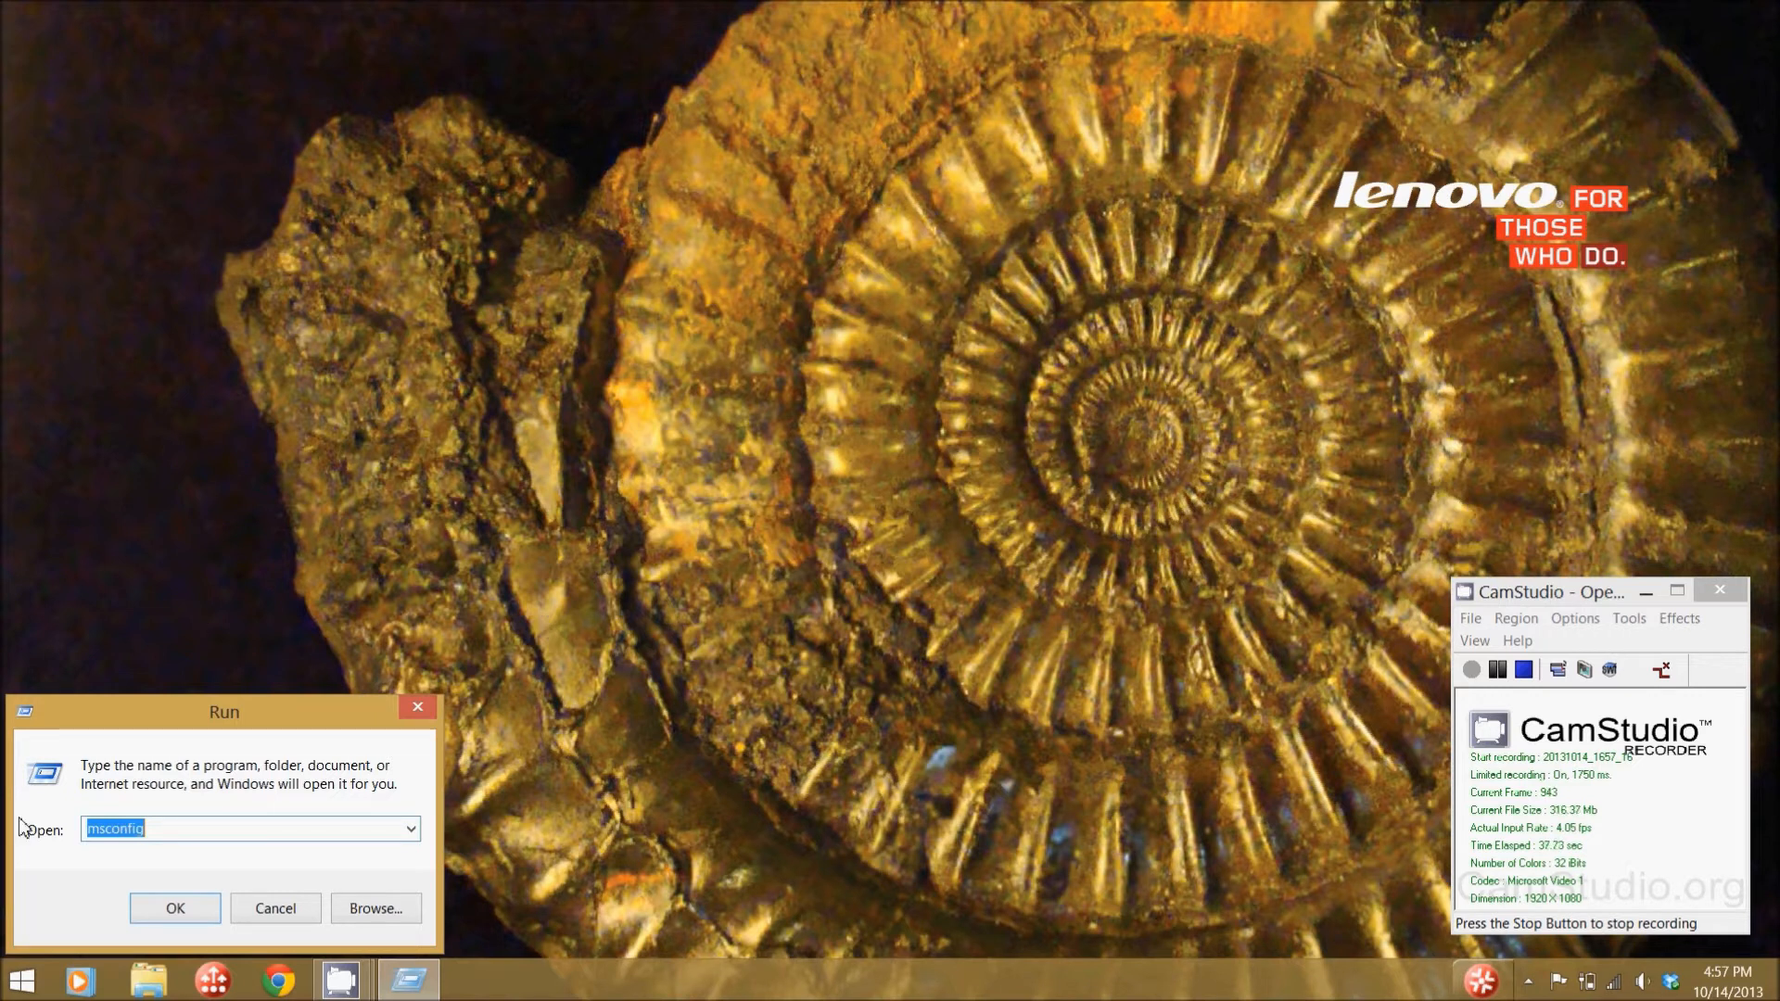
text(m)
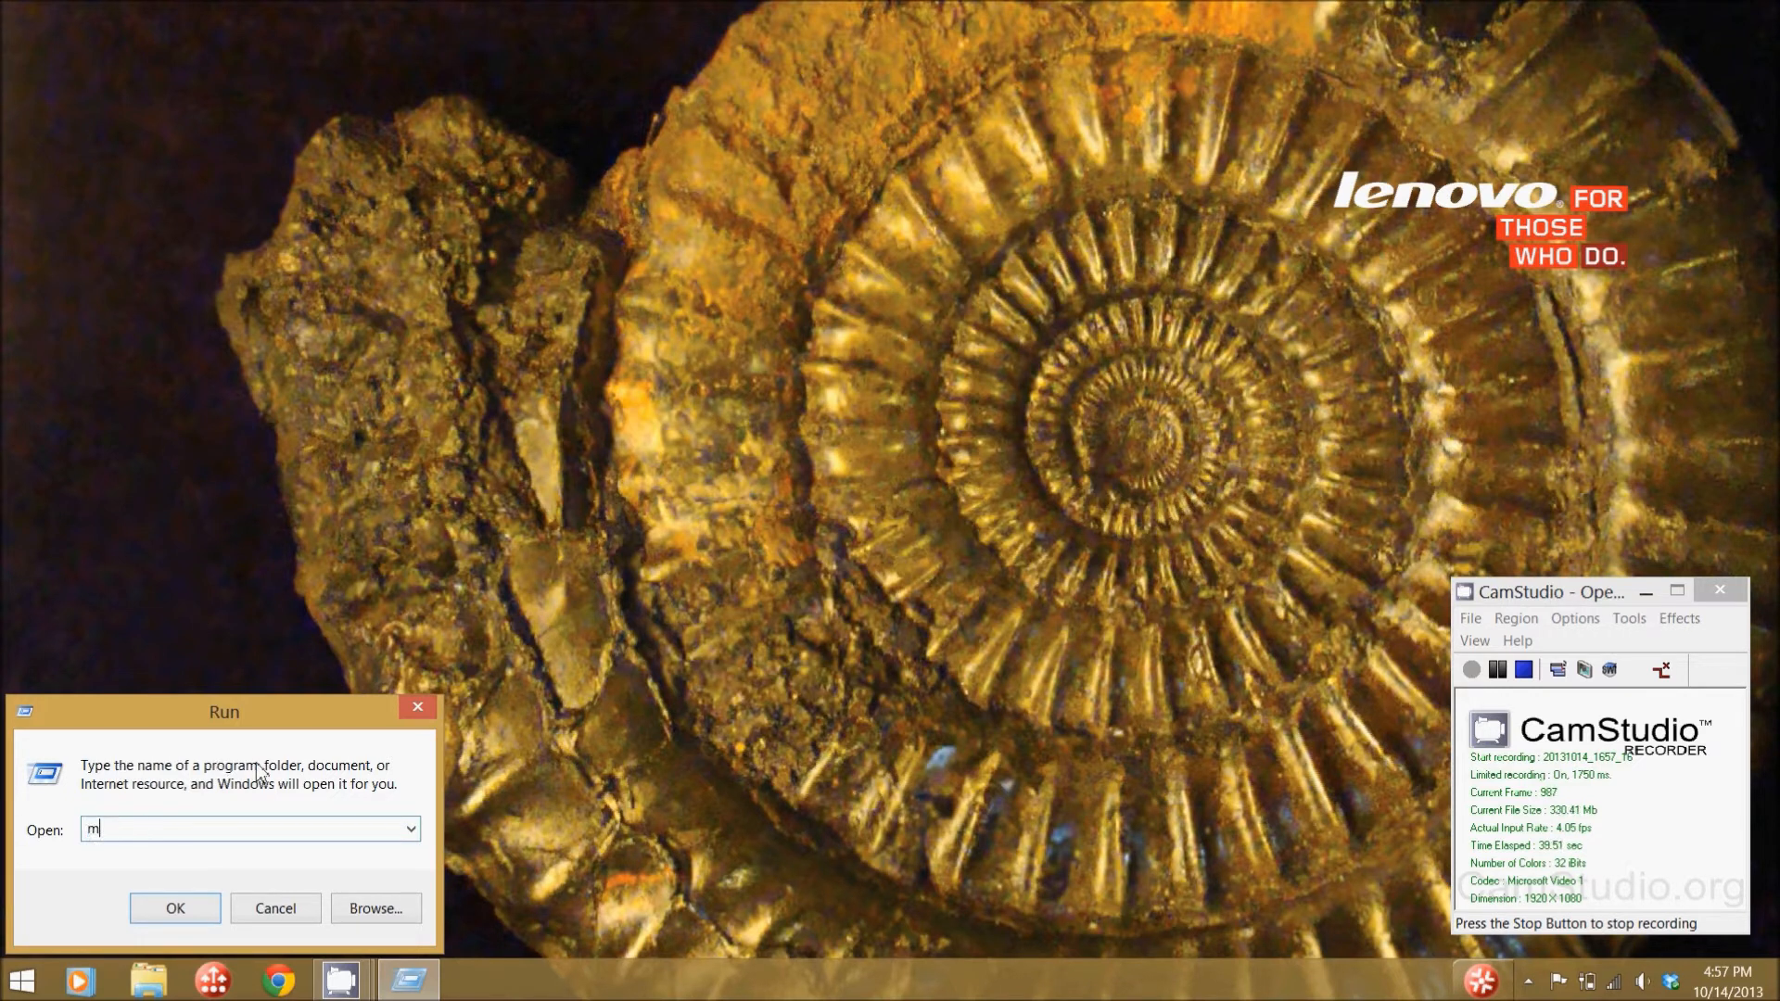
text(sconfig)
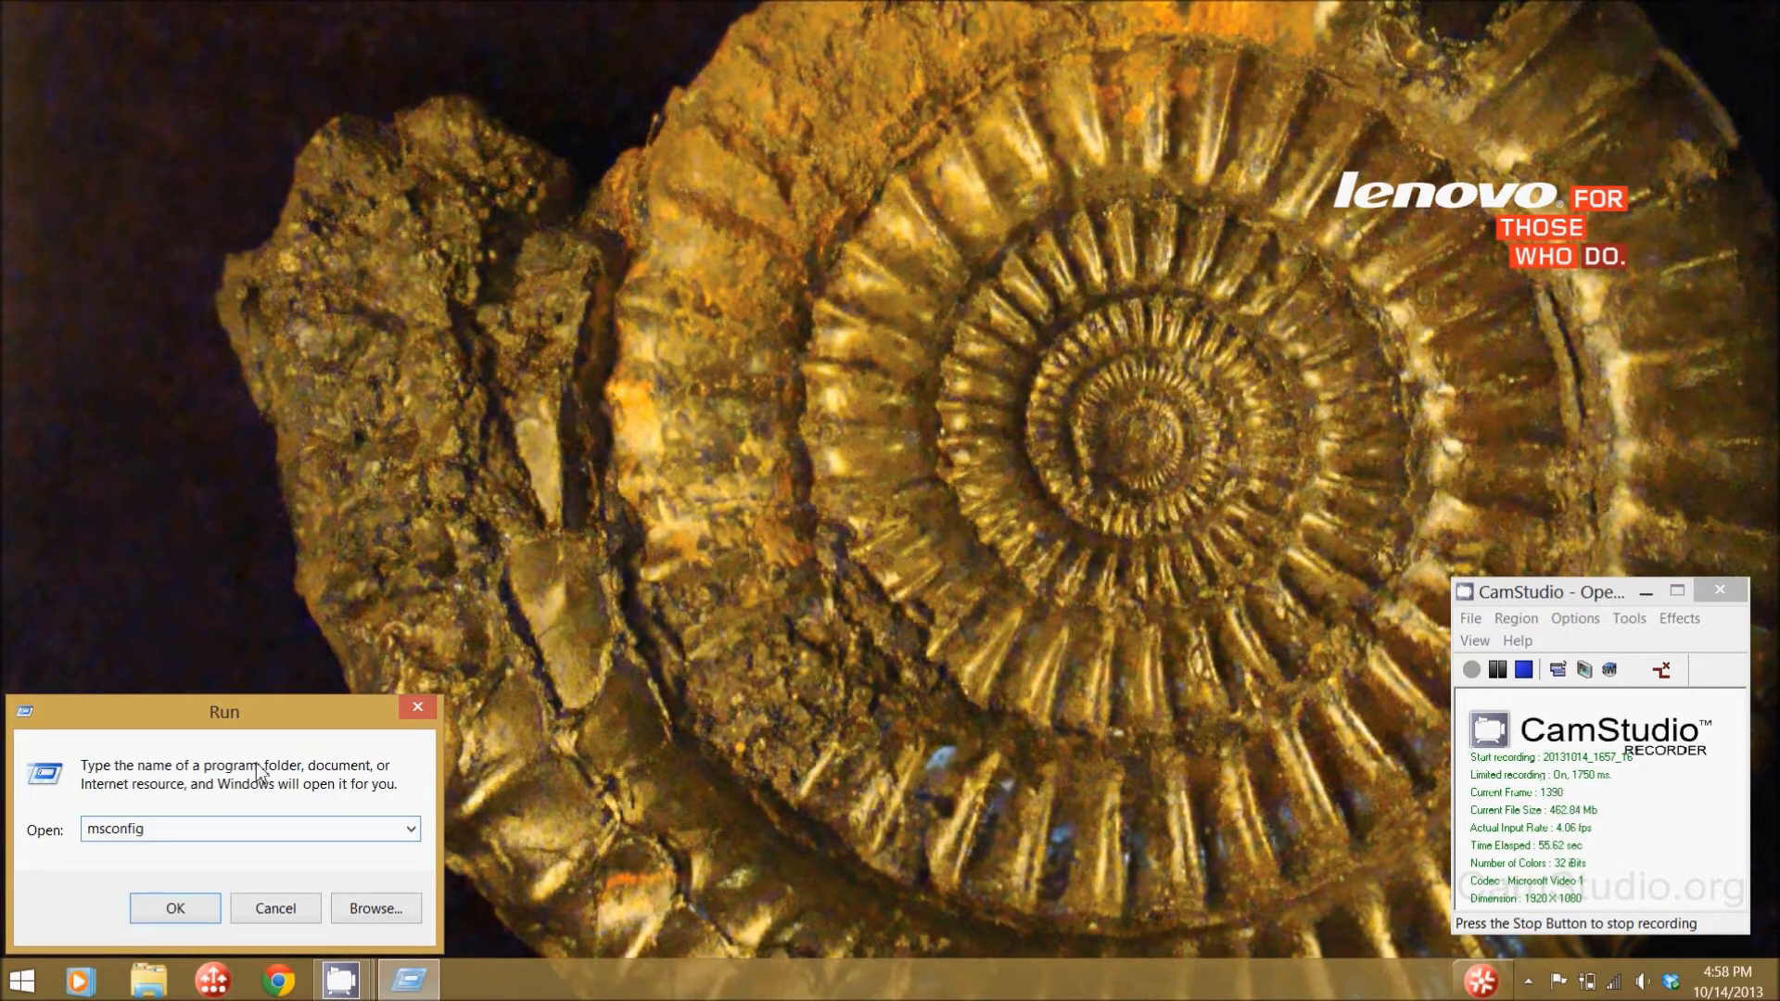
mouse_move(148, 977)
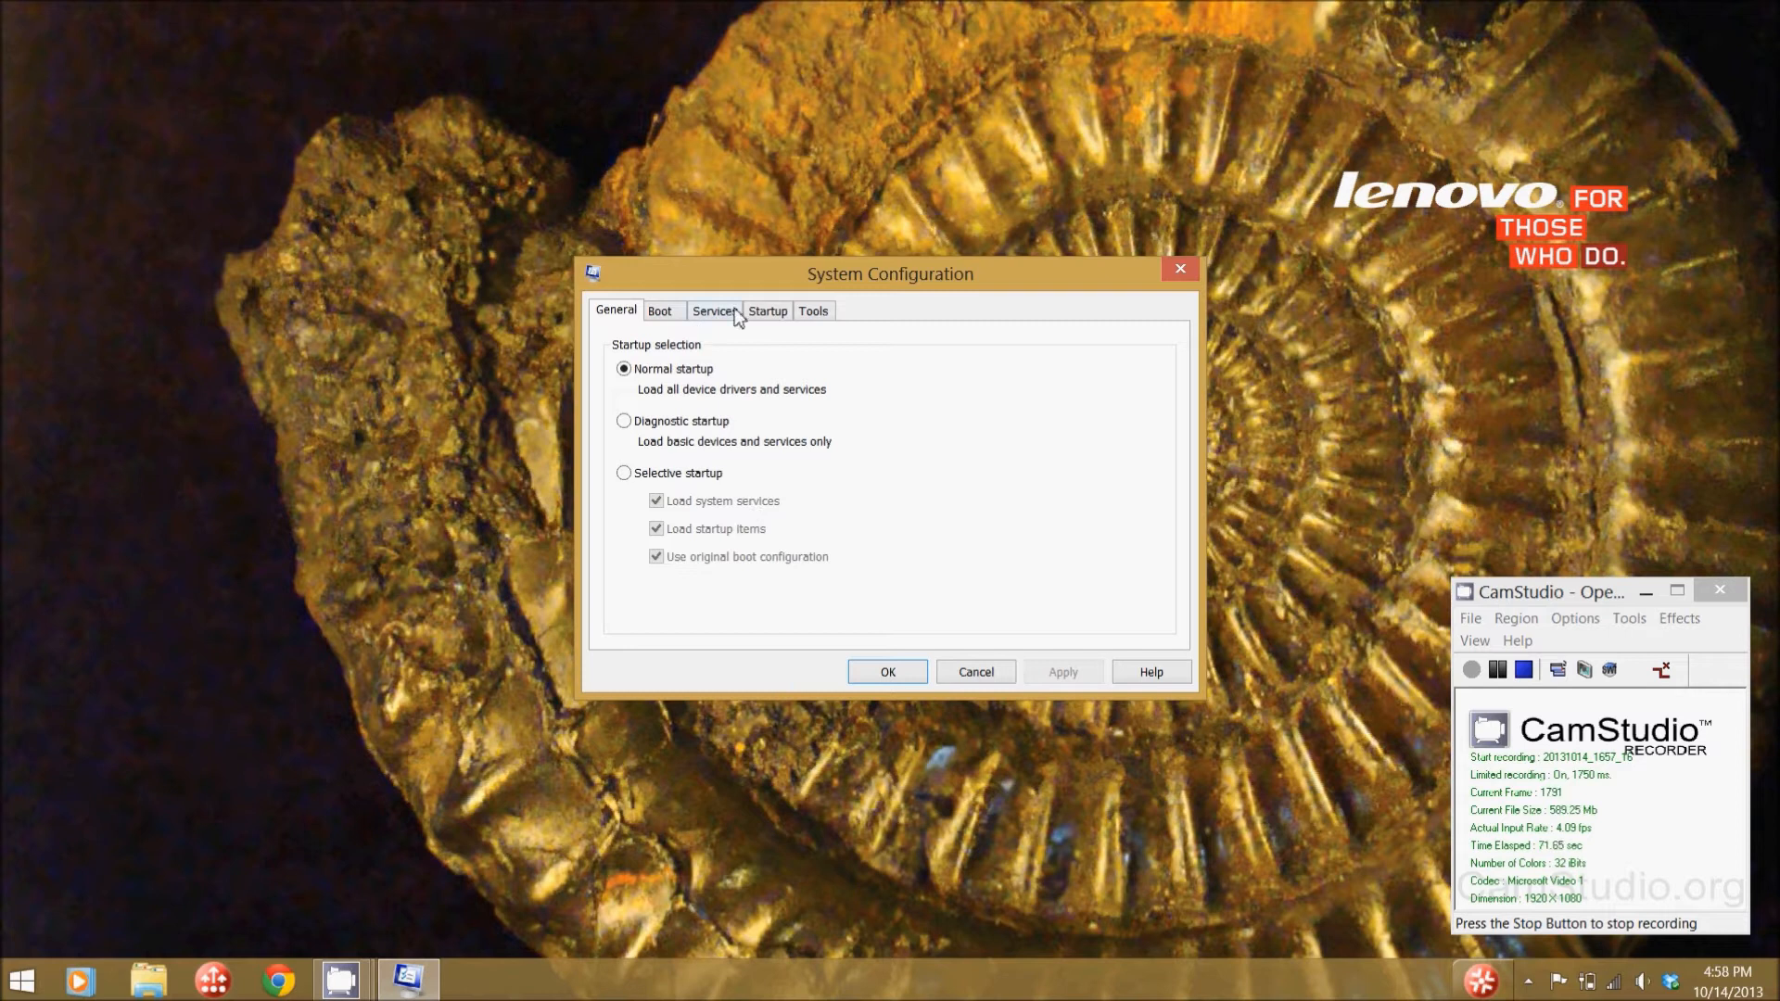
Go to System Configuration's Startup tab and follow it to Task Manager's startup list.
click(768, 311)
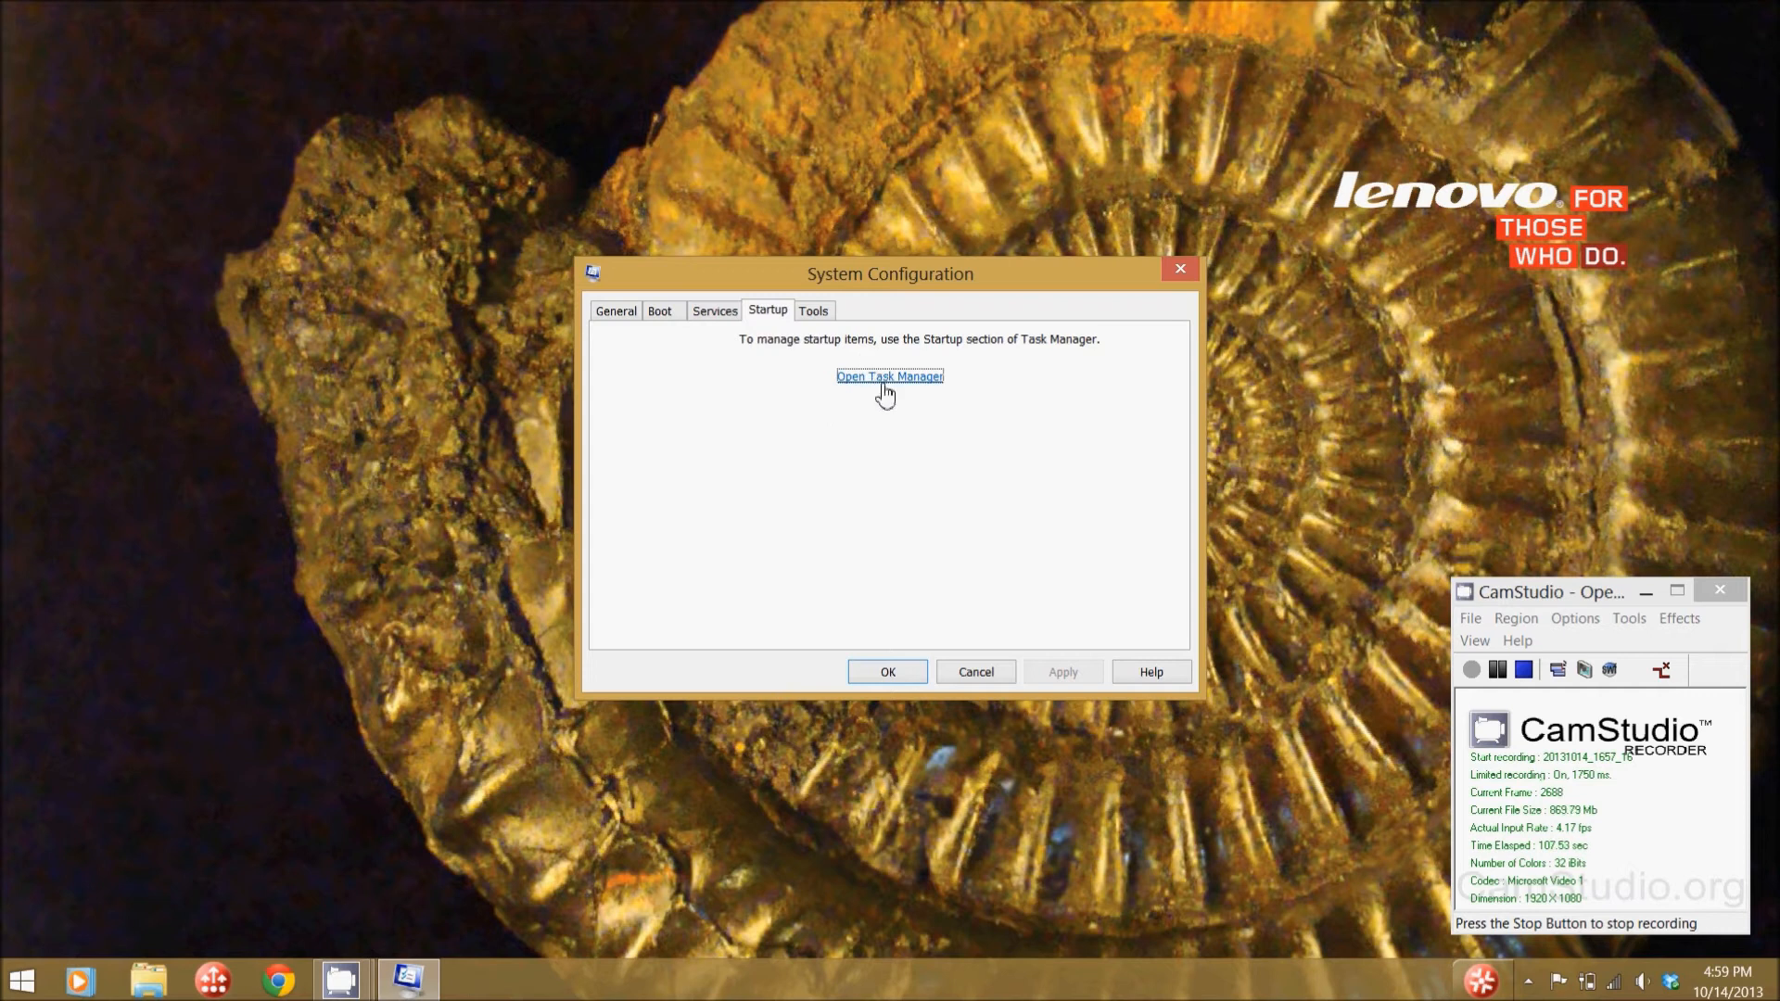
click(889, 376)
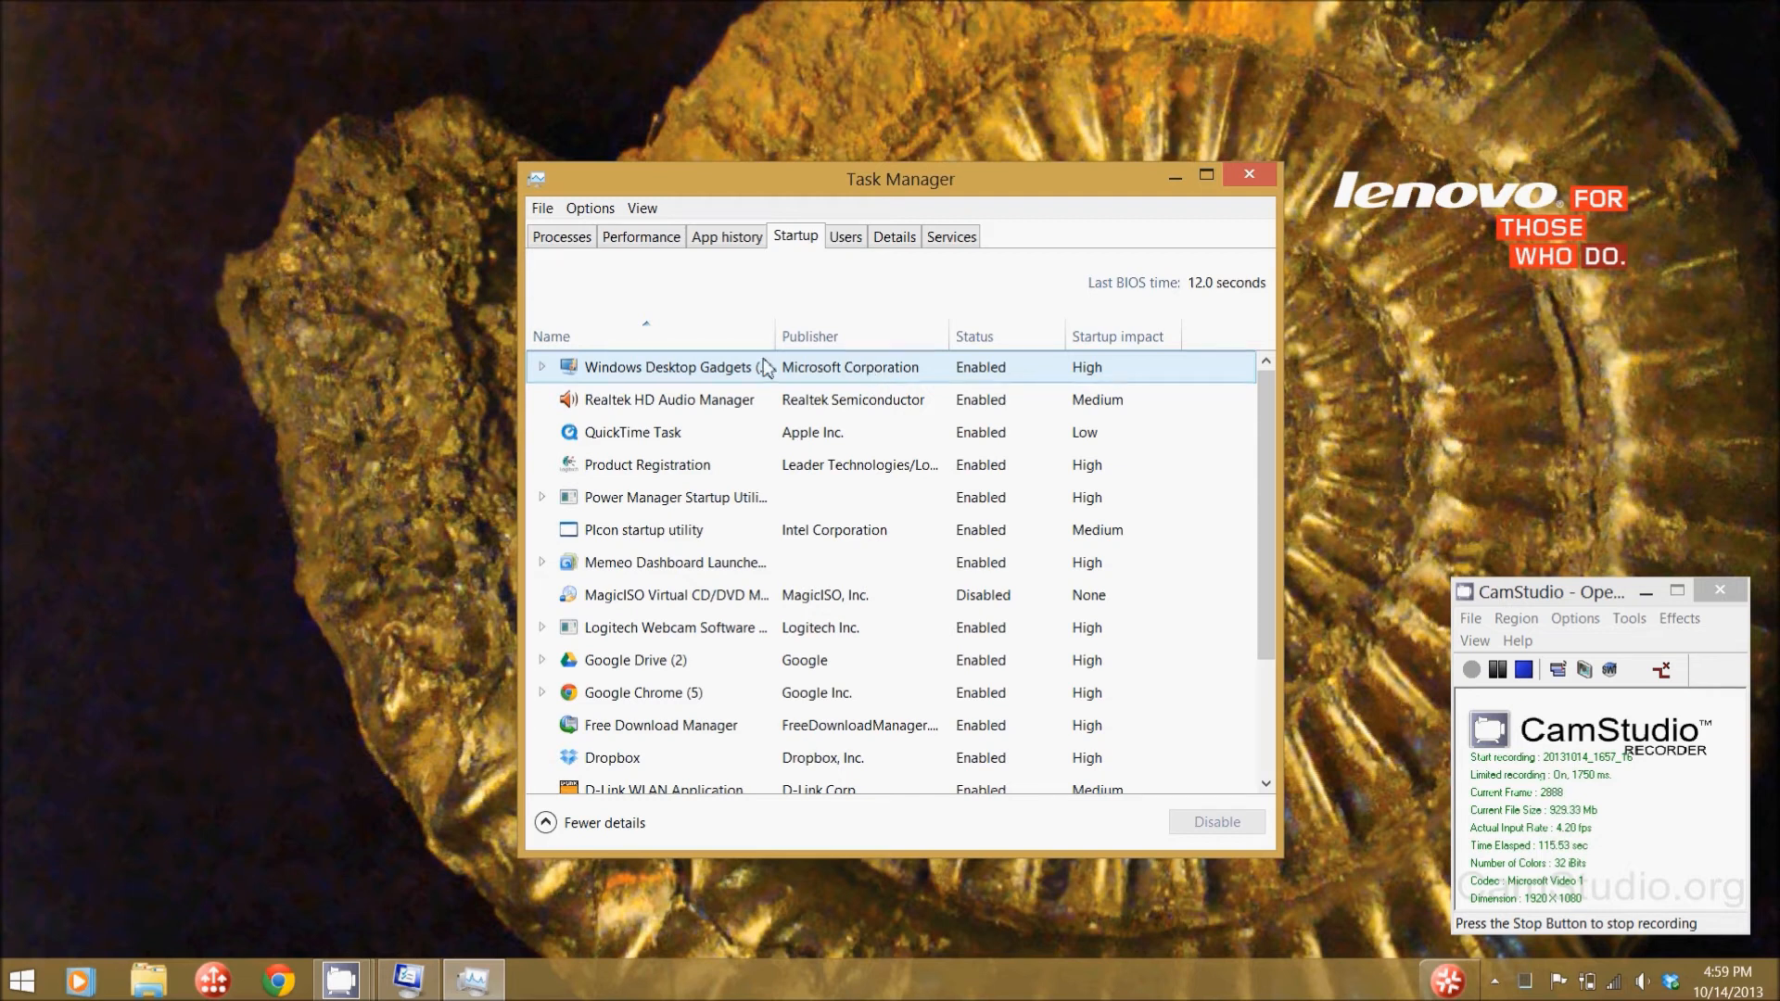
Review the QuickTime Task and neighbouring startup items, ending on Product Registration.
click(632, 432)
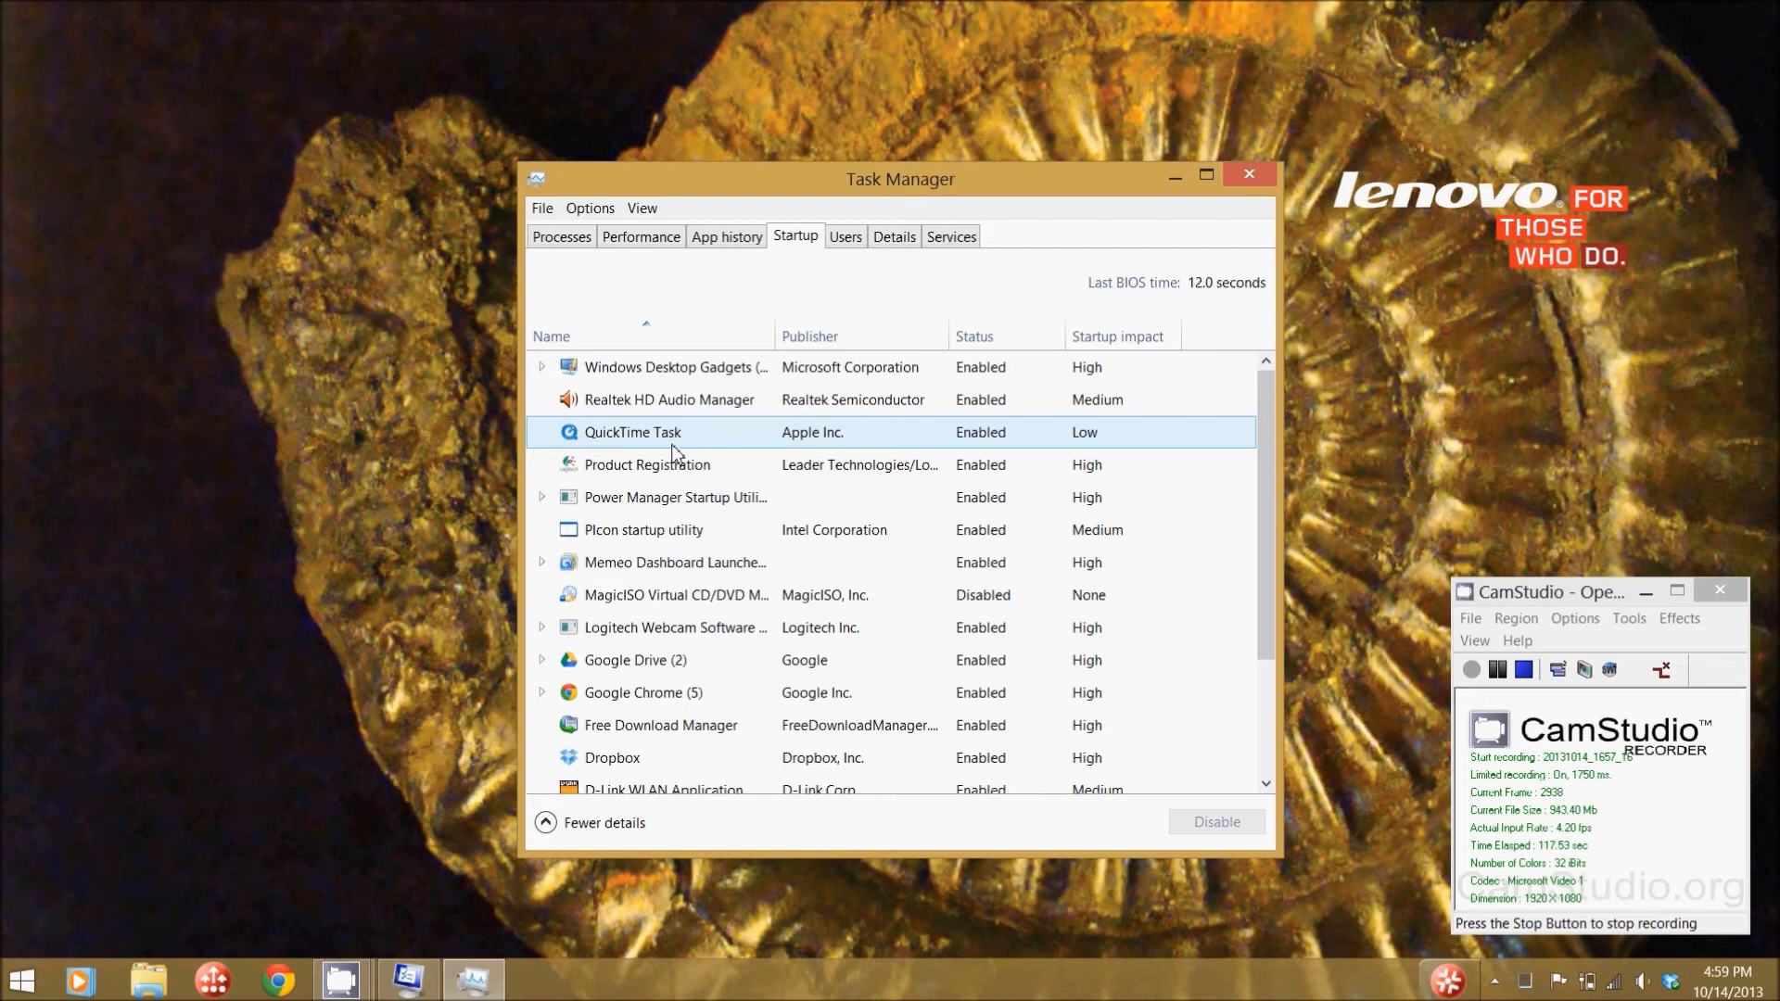
click(652, 692)
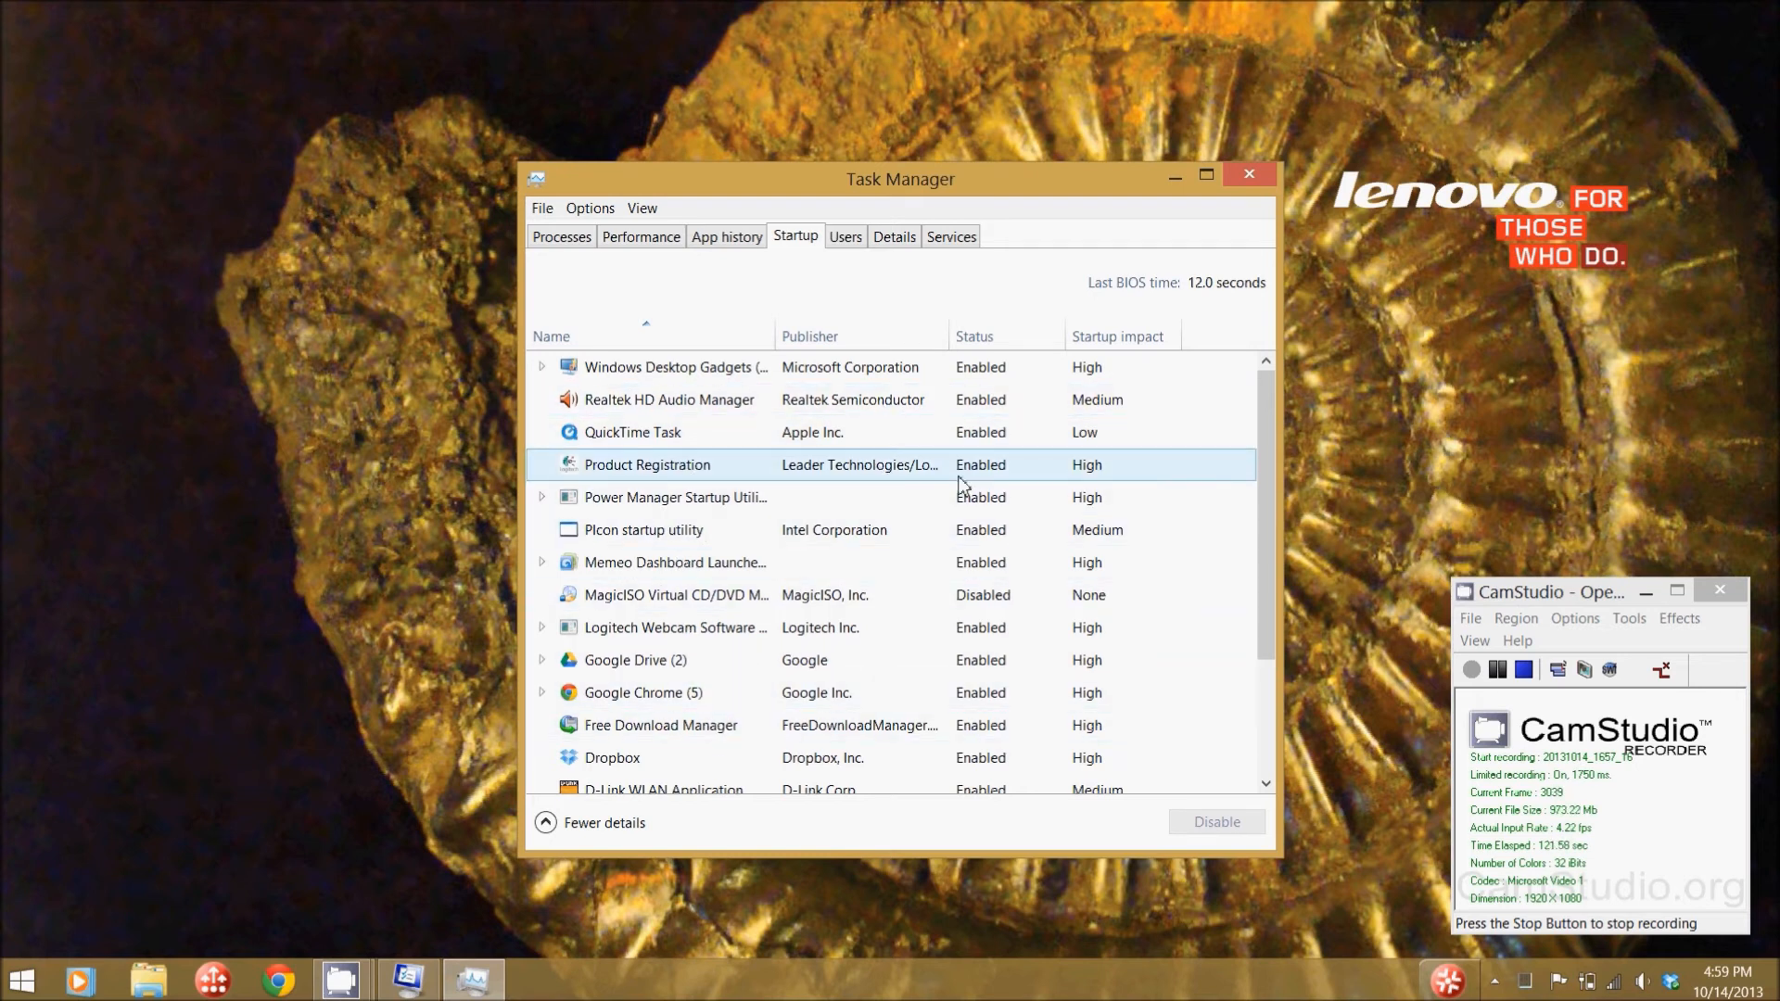
click(710, 595)
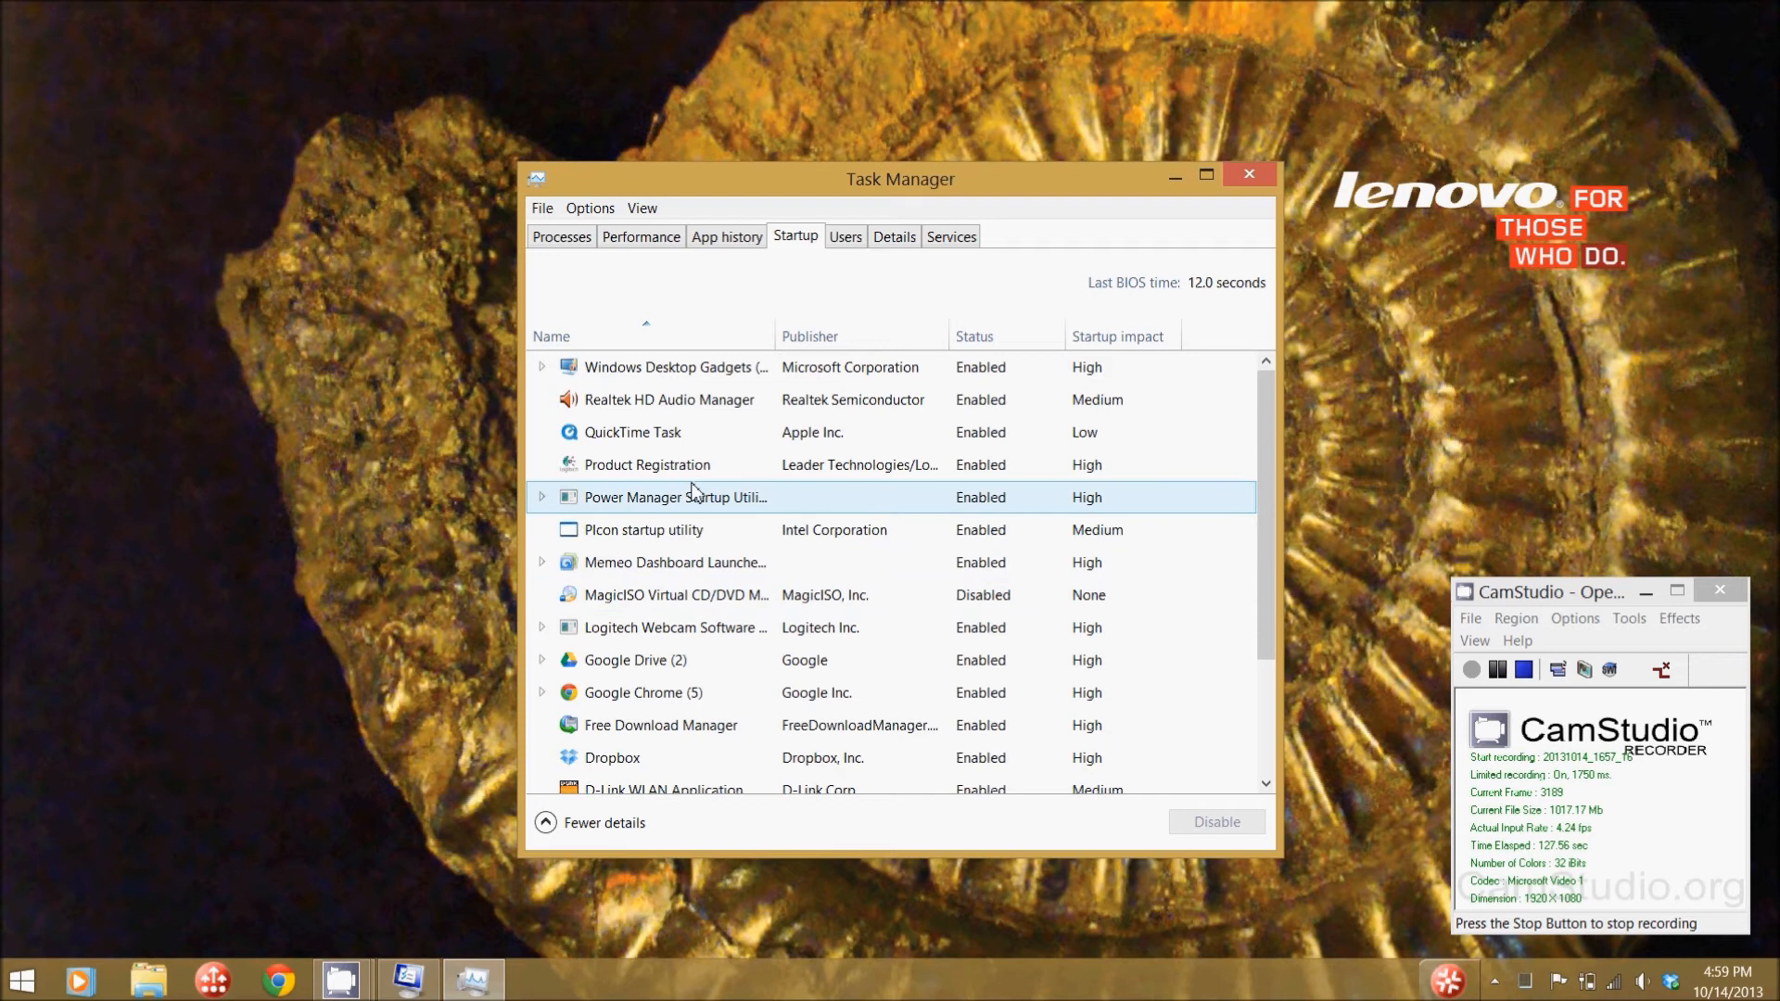
click(680, 464)
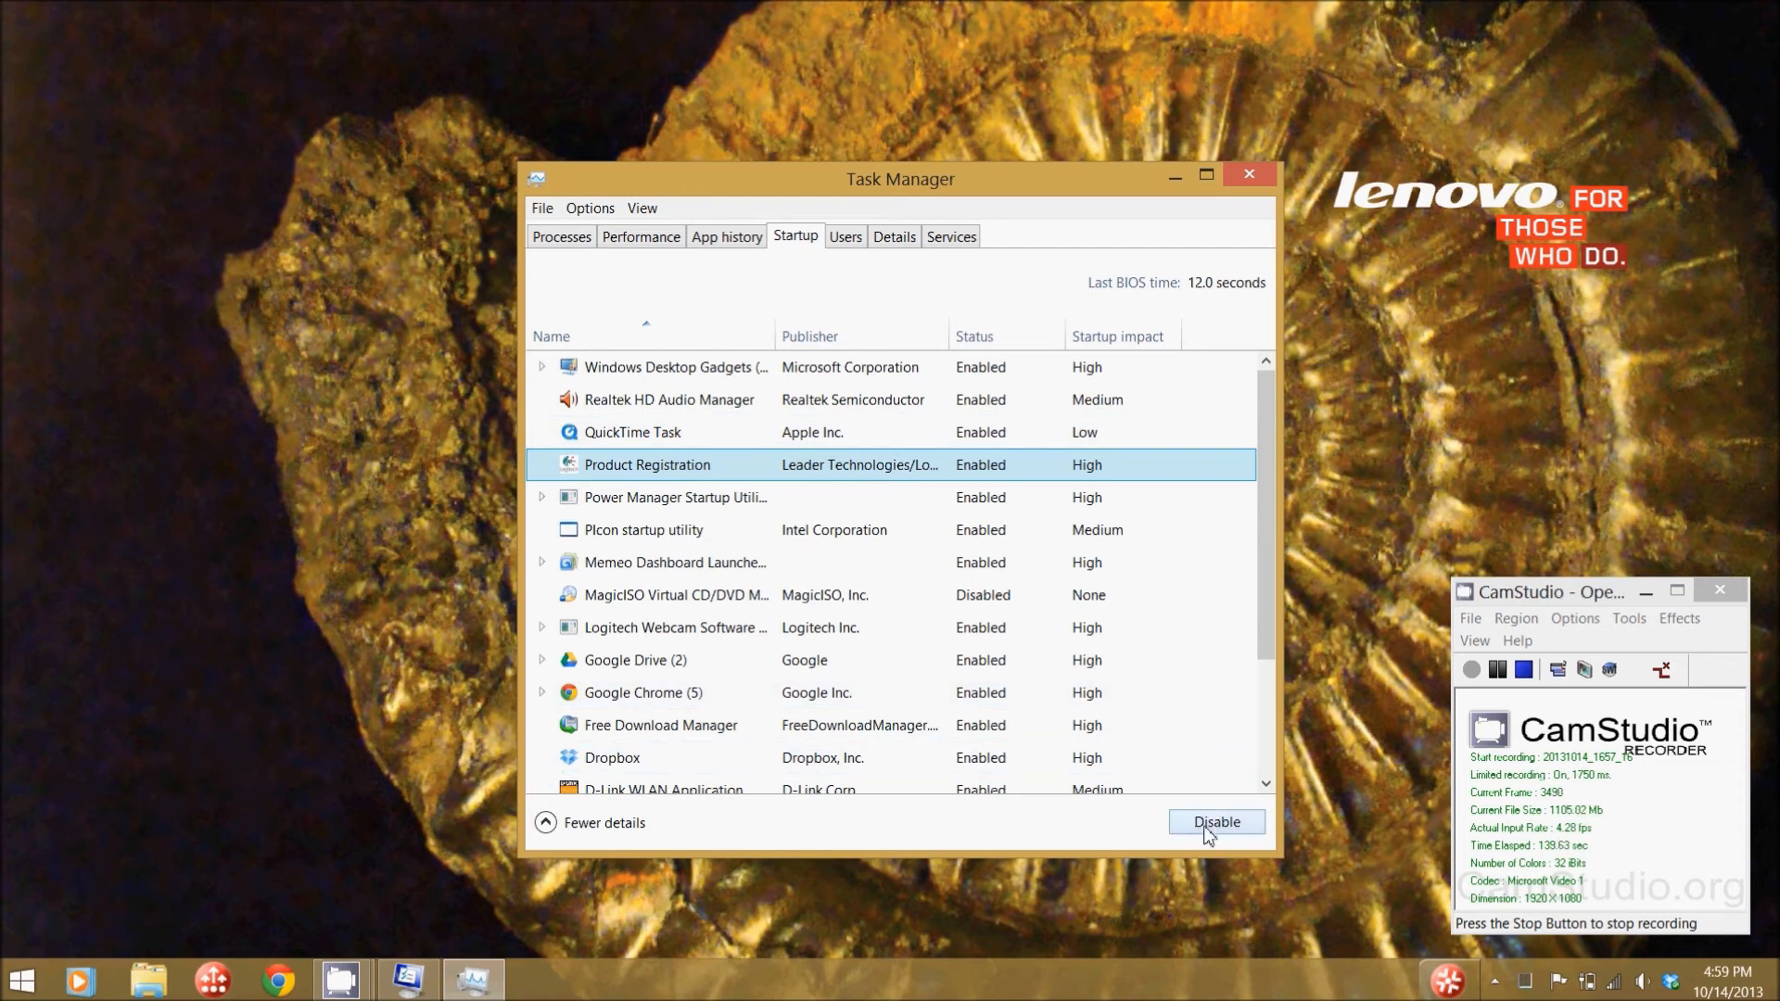
Disable the Product Registration startup item, then select the MagicISO row.
click(1217, 822)
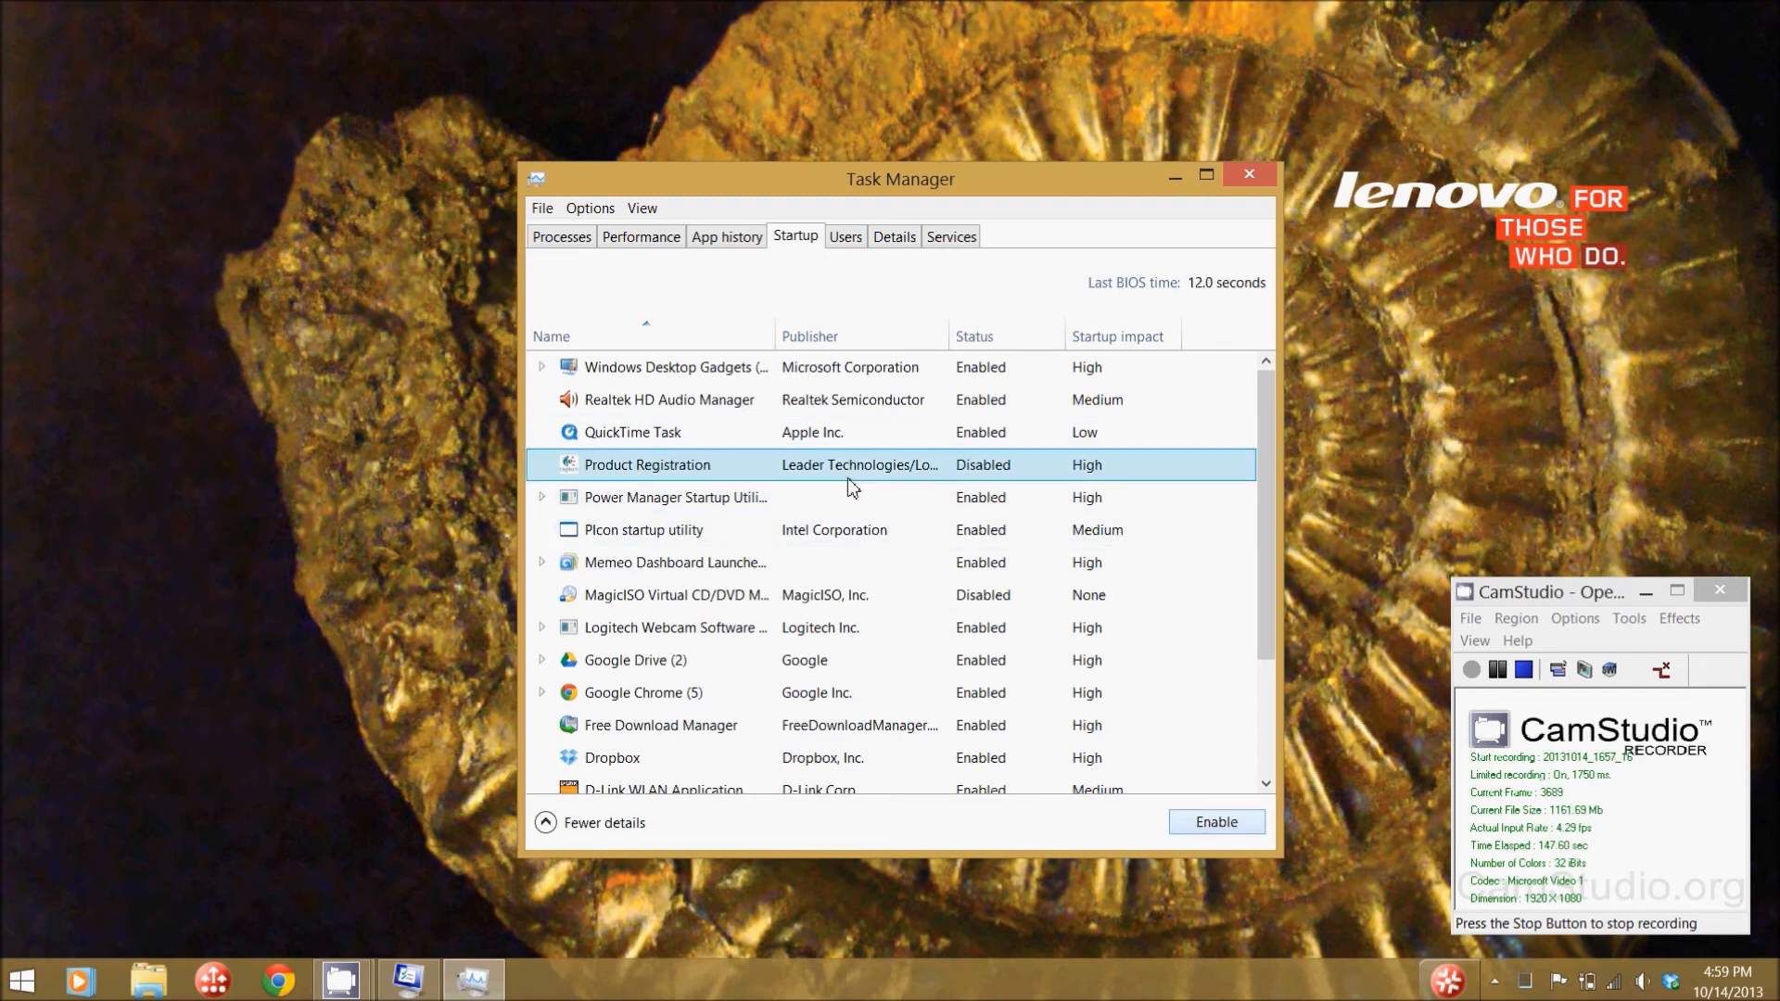
click(675, 595)
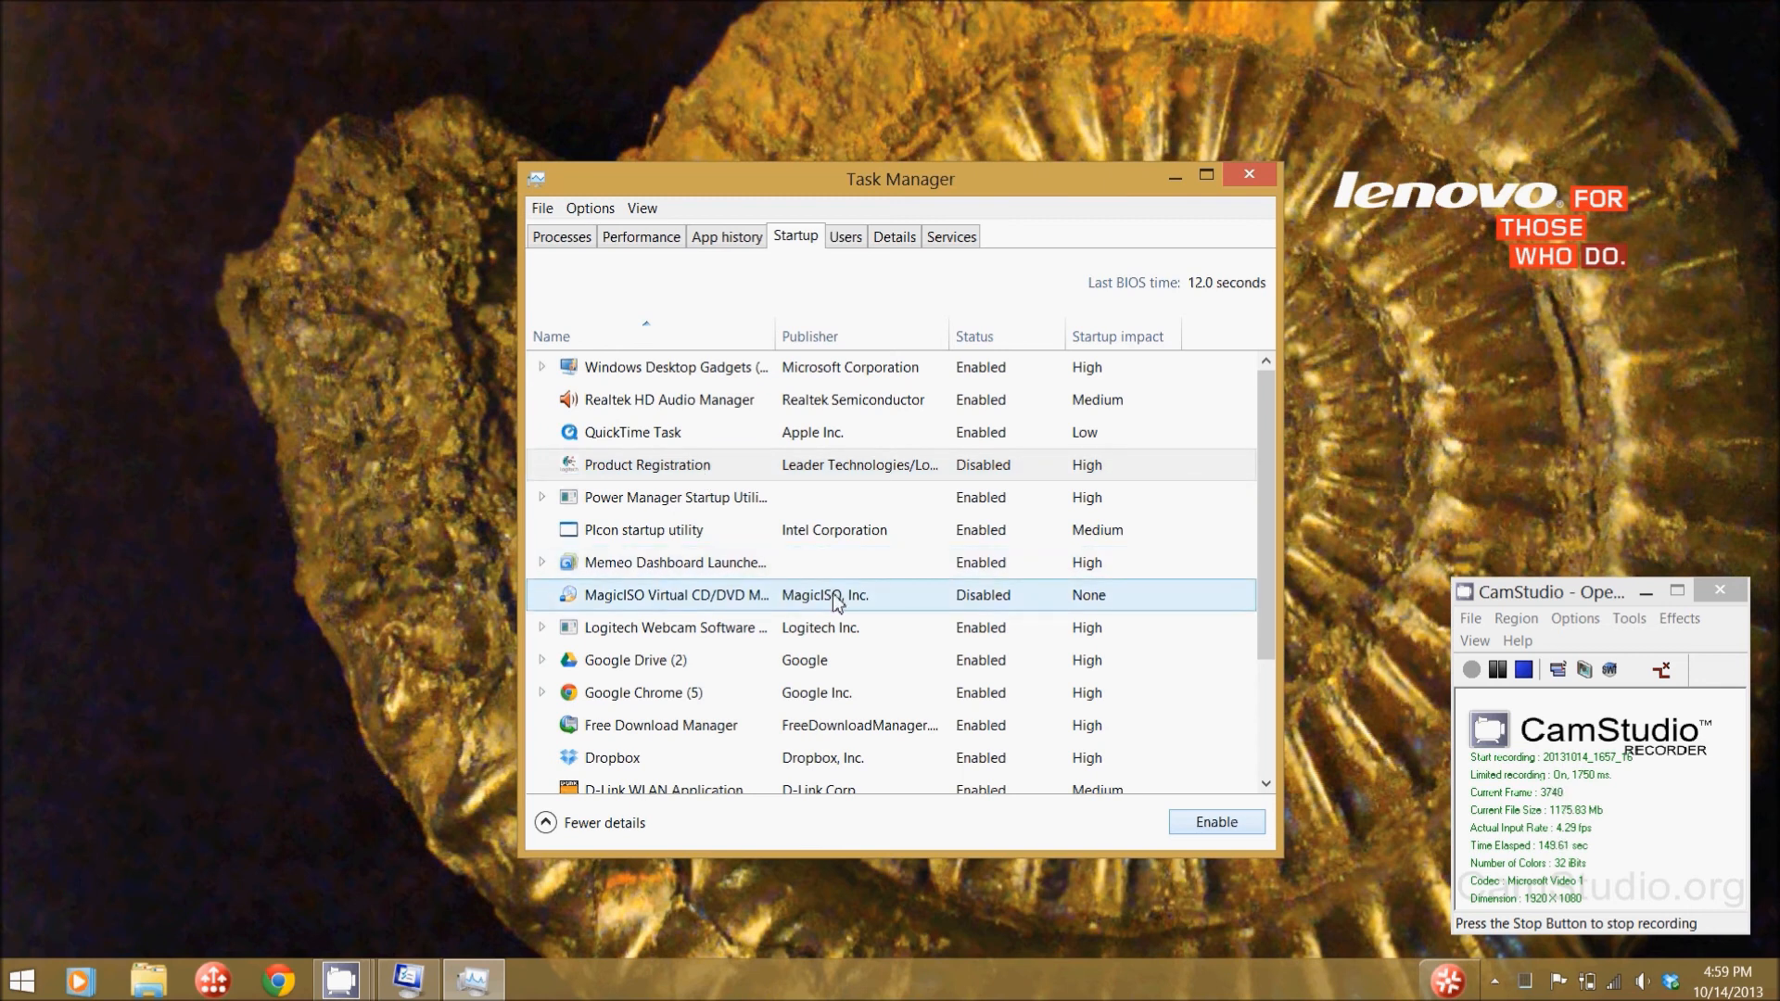